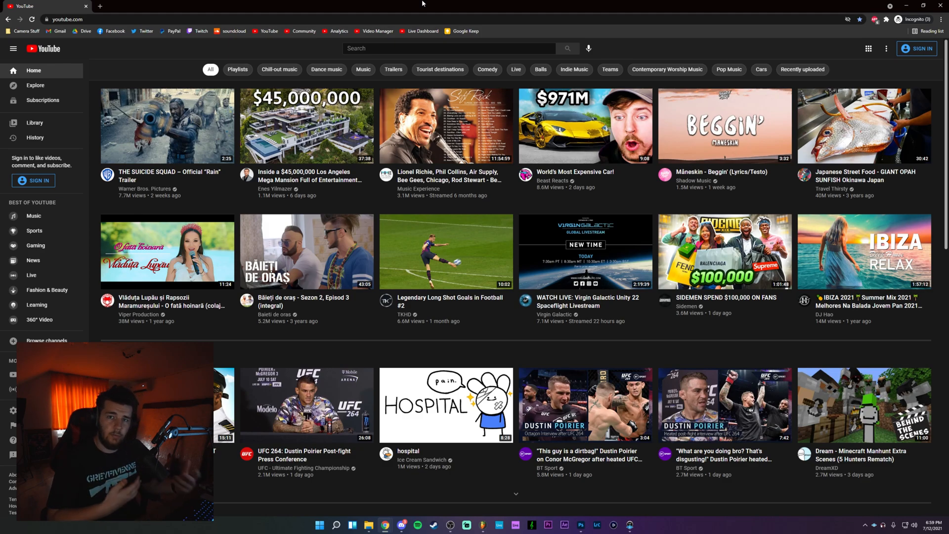
# Step: Search YouTube for 'samples playlist' and play the Trap samples playlist from the results
pyautogui.click(448, 49)
pyautogui.write('samples')
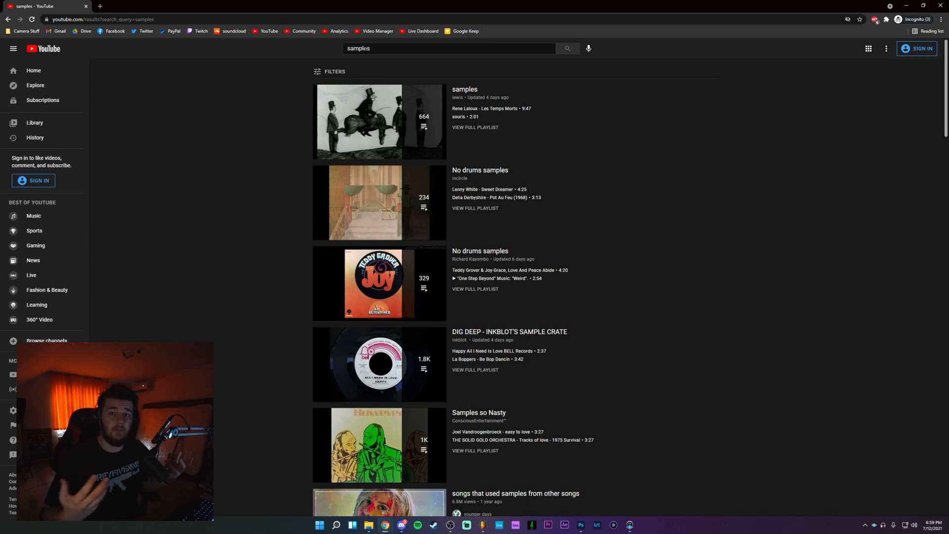
pyautogui.scroll(-3)
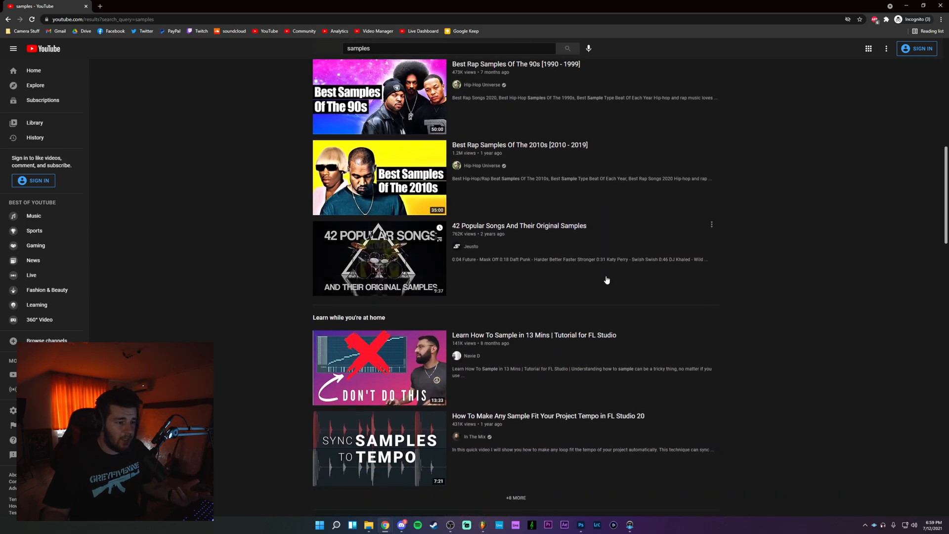
pyautogui.click(448, 48)
pyautogui.write(' playlist')
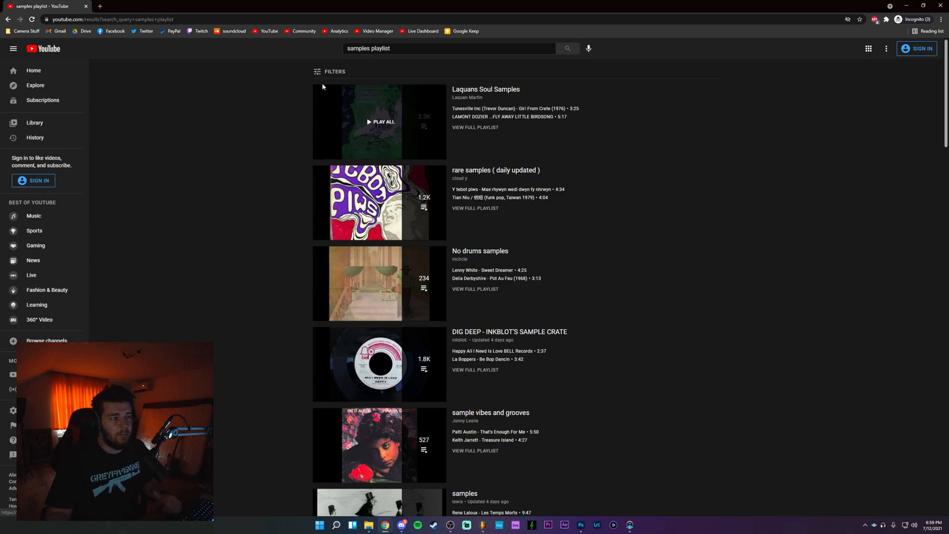
pyautogui.scroll(-3)
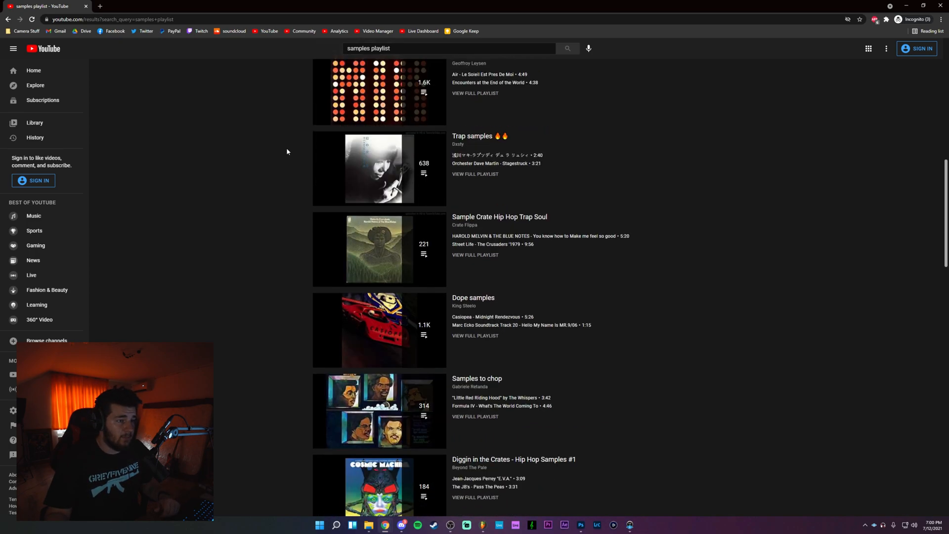
pyautogui.moveTo(336, 165)
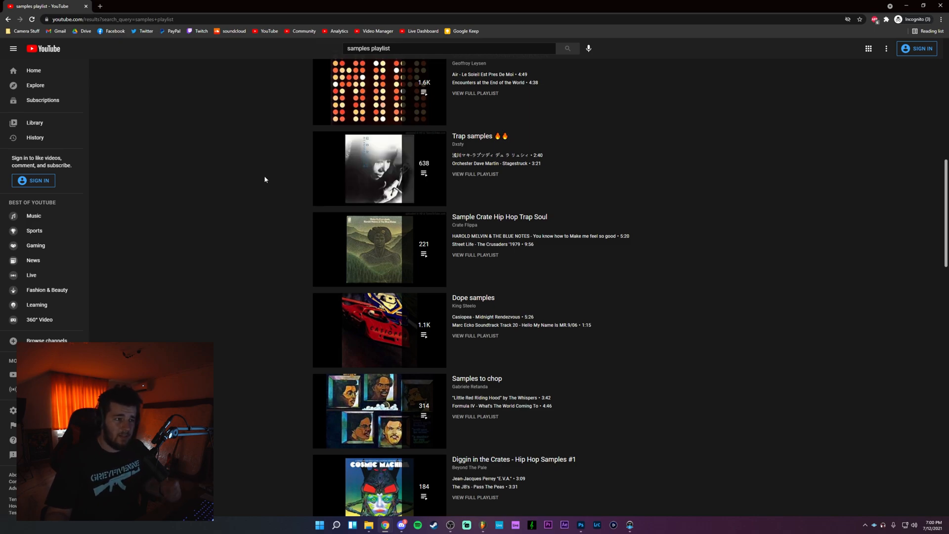
pyautogui.moveTo(358, 185)
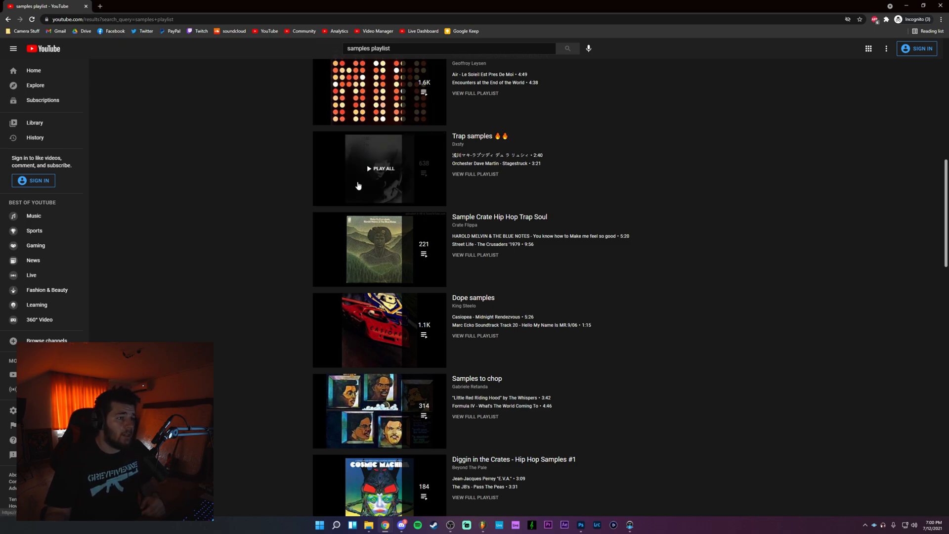
pyautogui.click(373, 168)
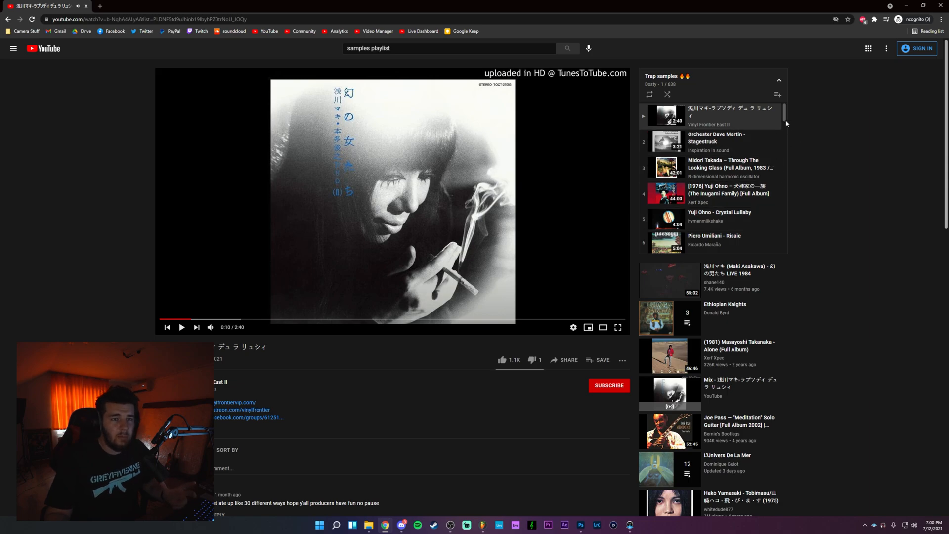
pyautogui.scroll(-3)
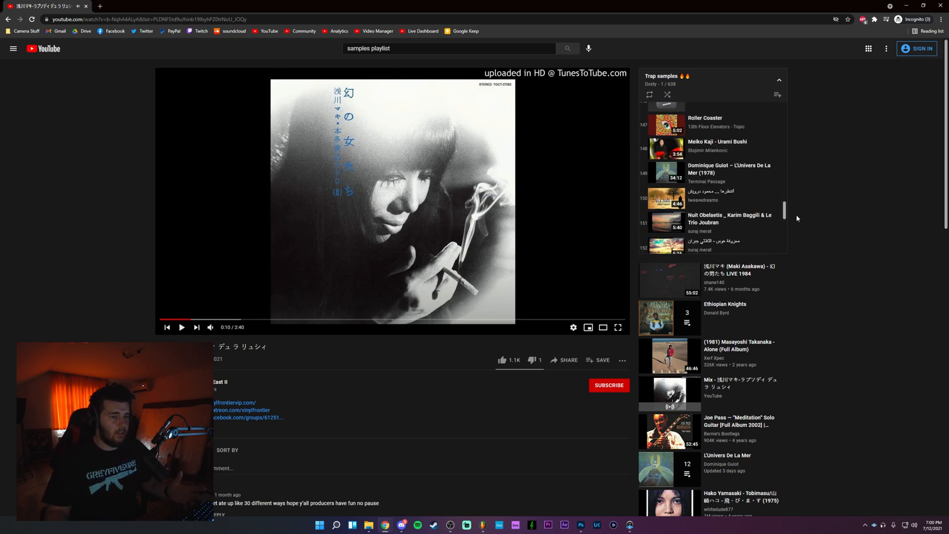
pyautogui.scroll(-3)
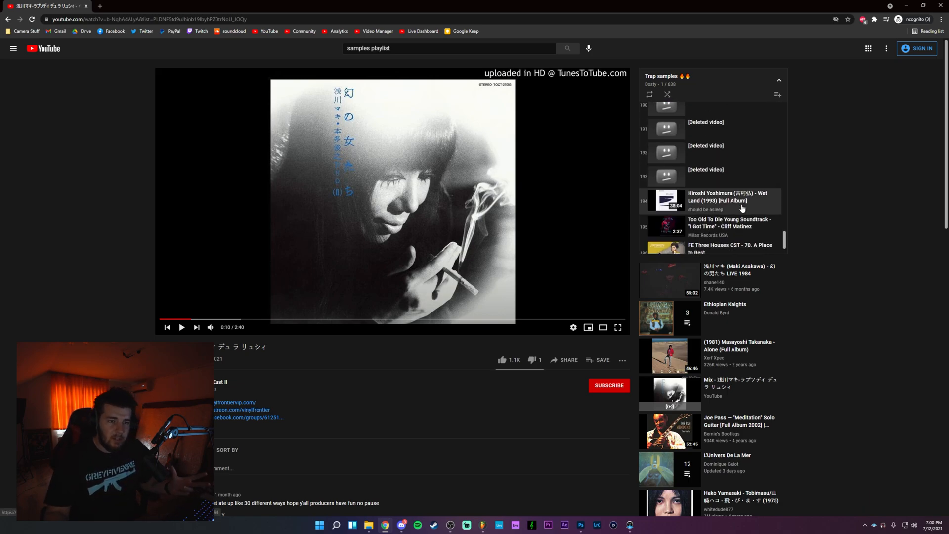
# Step: Place the Sexteto Electronico Moderno - Vivir Por Vivir audio file on Playlist Track 1
pyautogui.click(466, 525)
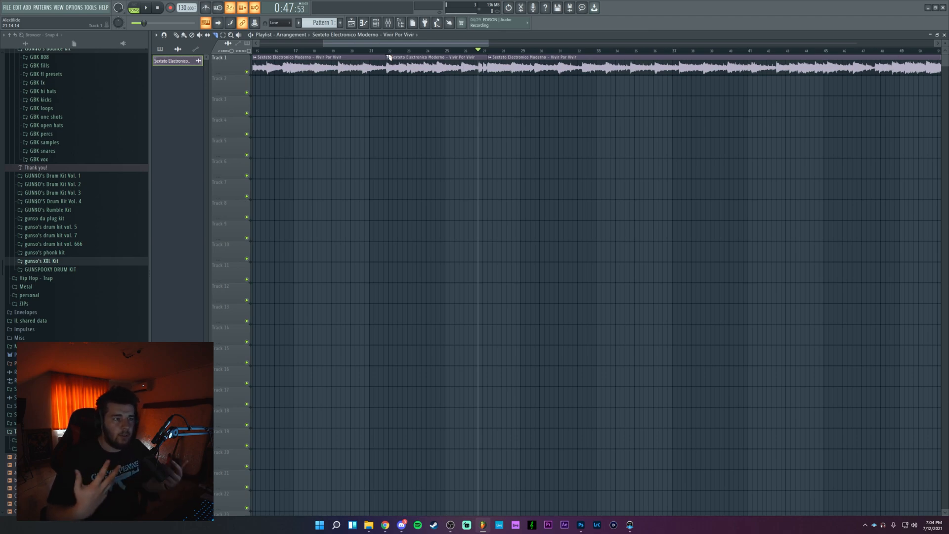
# Step: Trim the Track 1 clip, copy it to Track 2, and set the tempo to 146 BPM
pyautogui.click(384, 50)
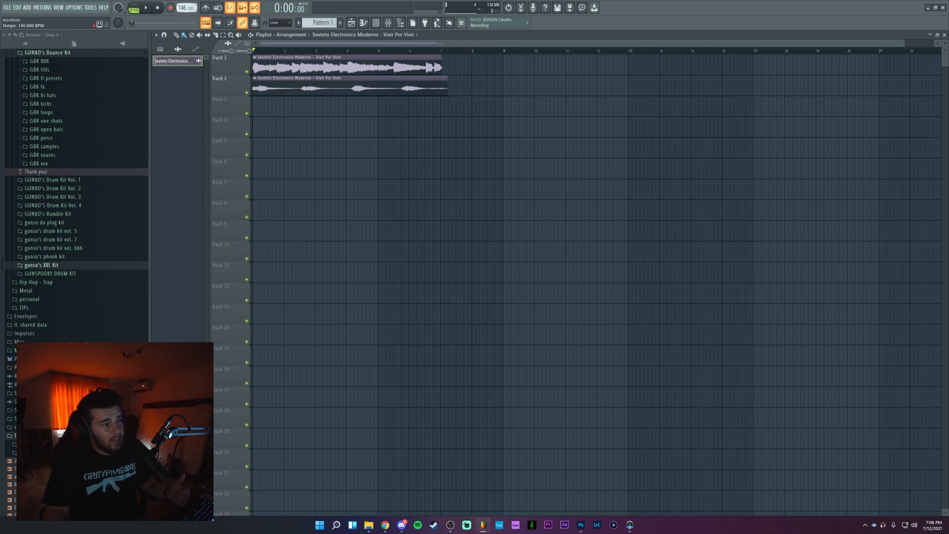
# Step: Set tempo to 120 BPM and save the selected clip section as a WAV file
pyautogui.click(186, 7)
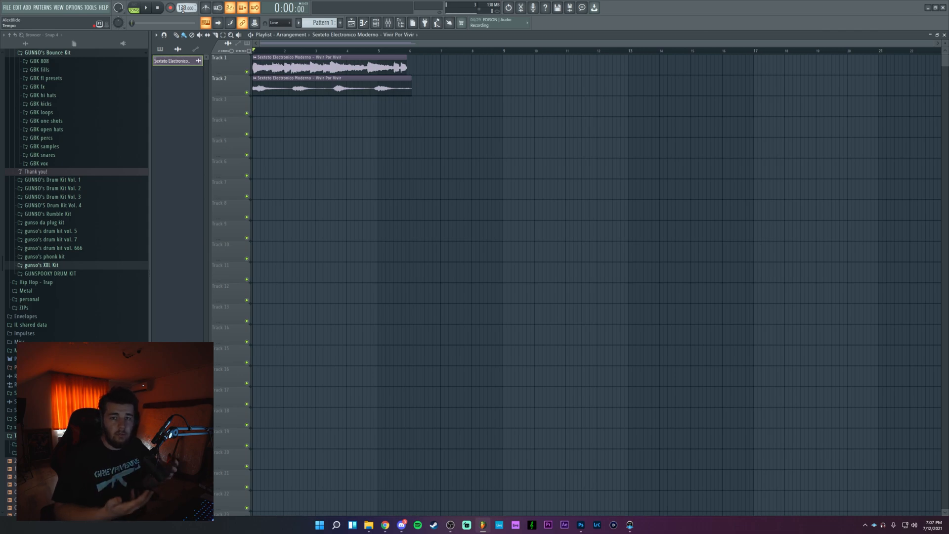
pyautogui.rightClick(296, 58)
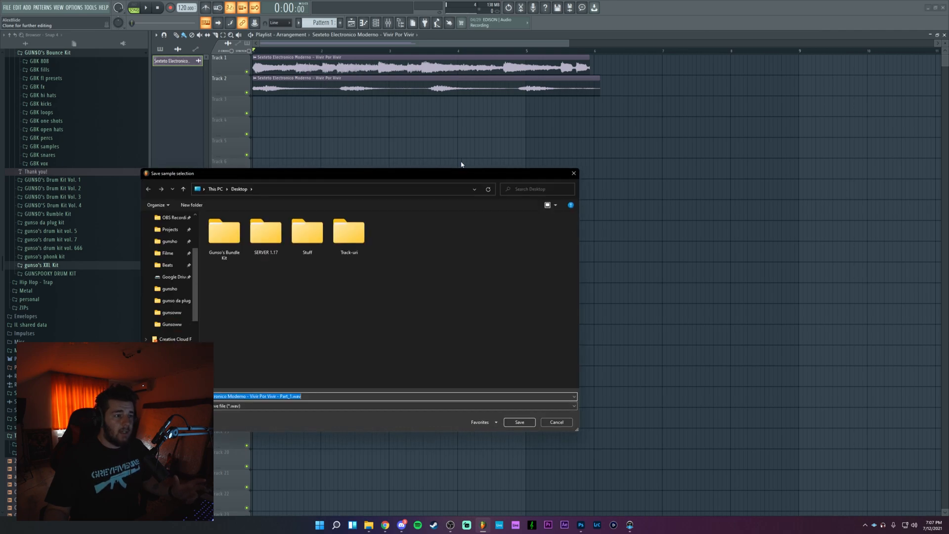
pyautogui.click(518, 422)
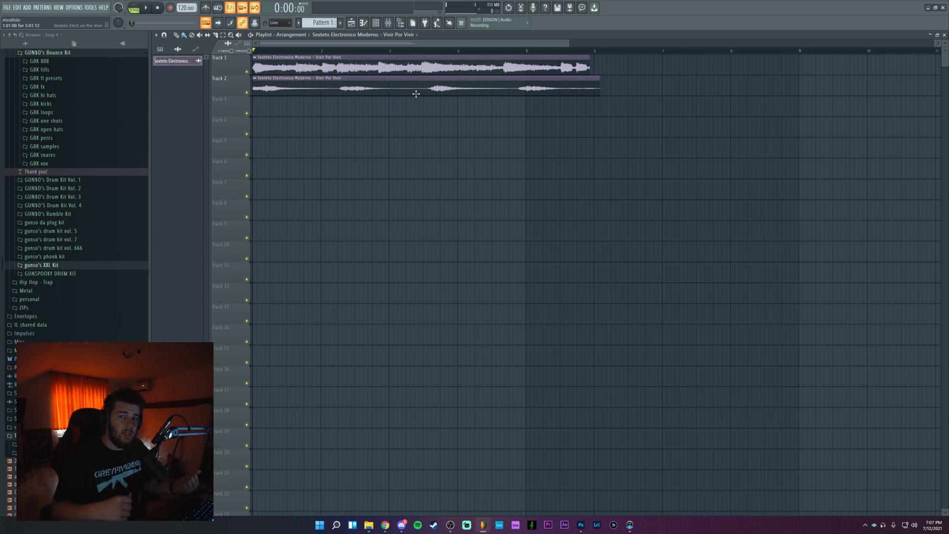
pyautogui.moveTo(319, 87)
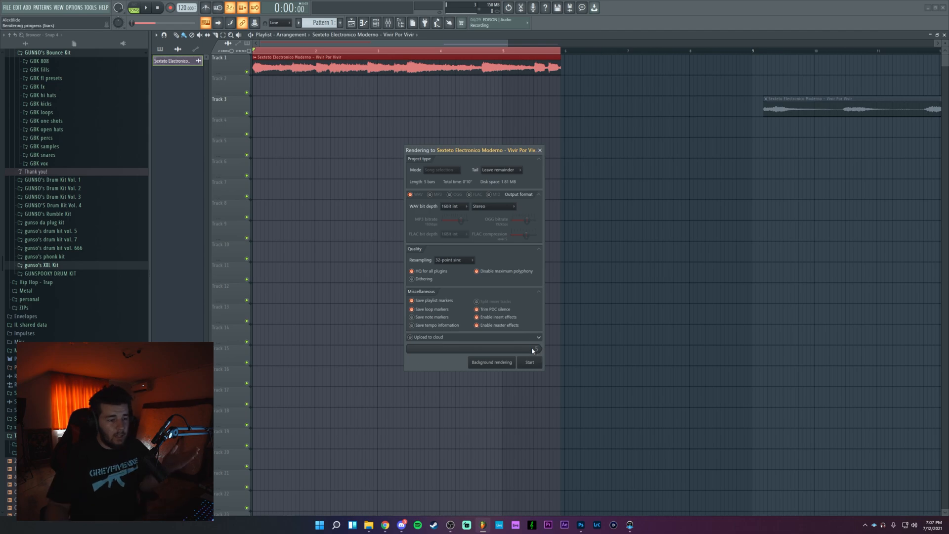
# Step: Render the Track 1 sample into a consolidated audio clip
pyautogui.click(527, 362)
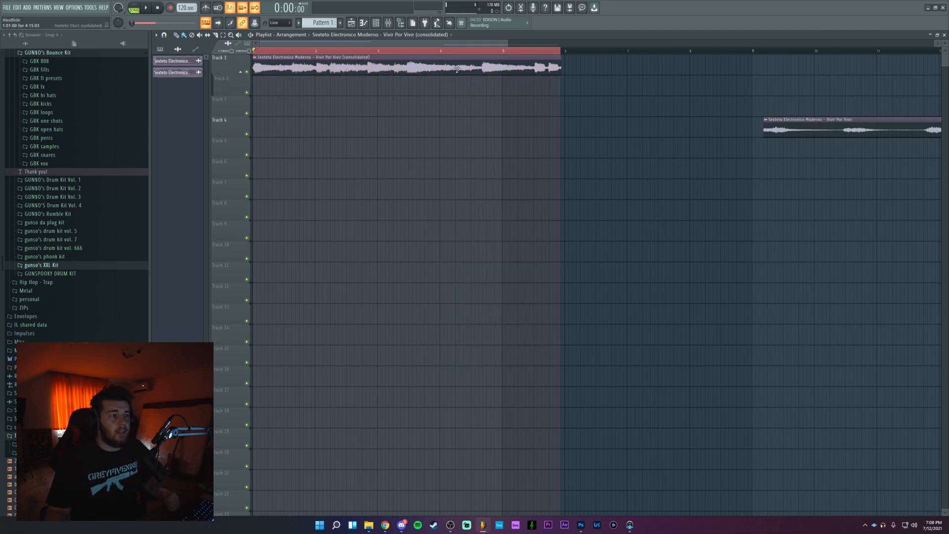
# Step: Chop the consolidated clip into a shorter #2 clip on Track 1, longer clip on Track 2
pyautogui.doubleClick(406, 68)
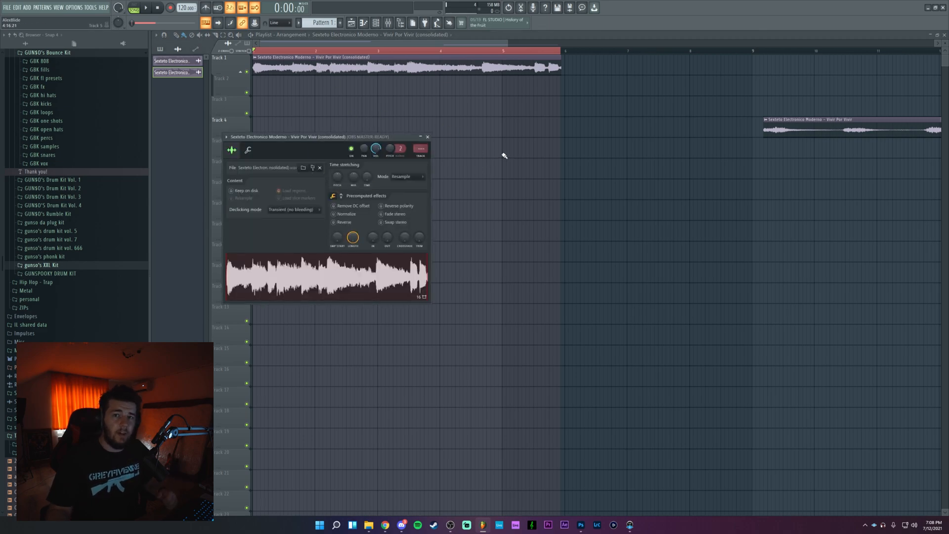
pyautogui.click(427, 137)
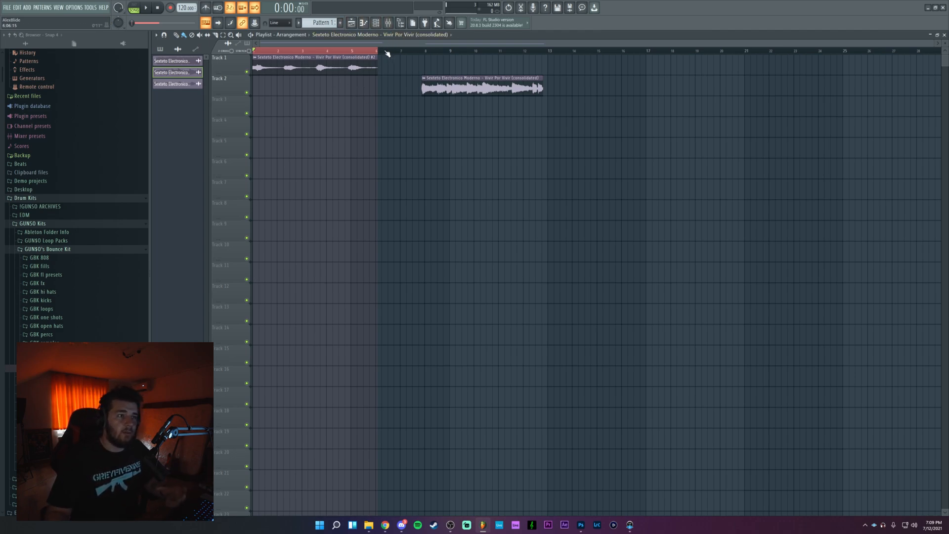
# Step: Set the consolidated #2 clip's time-stretching mode to Auto so it spans about four bars
pyautogui.click(345, 50)
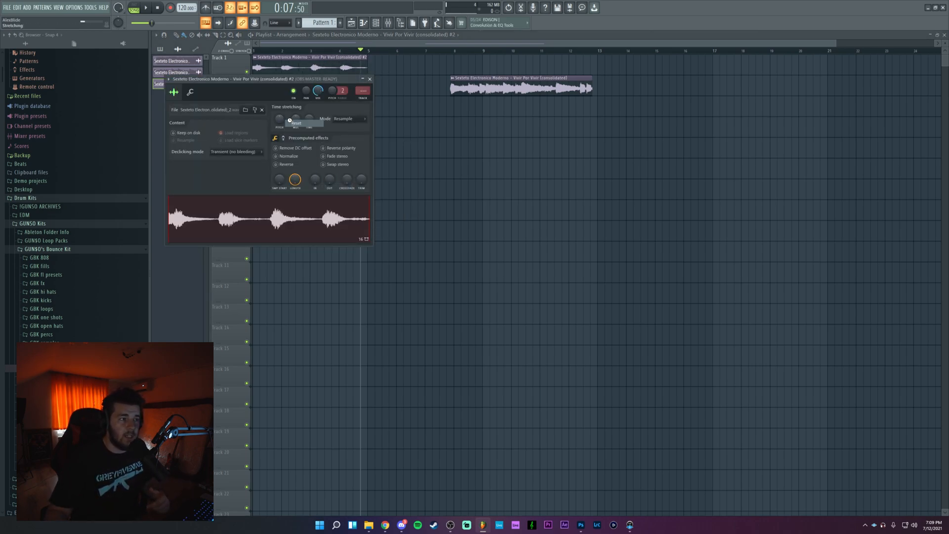
pyautogui.click(368, 79)
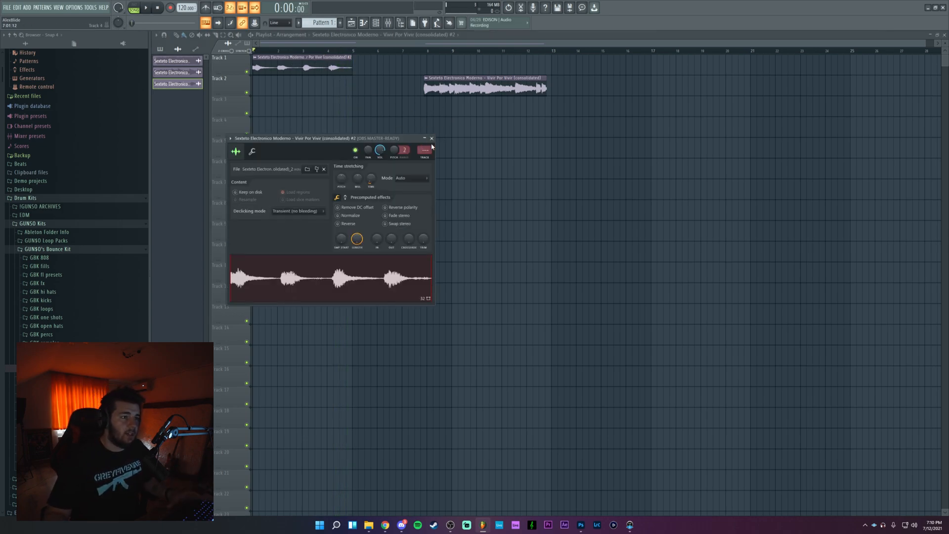
pyautogui.click(431, 139)
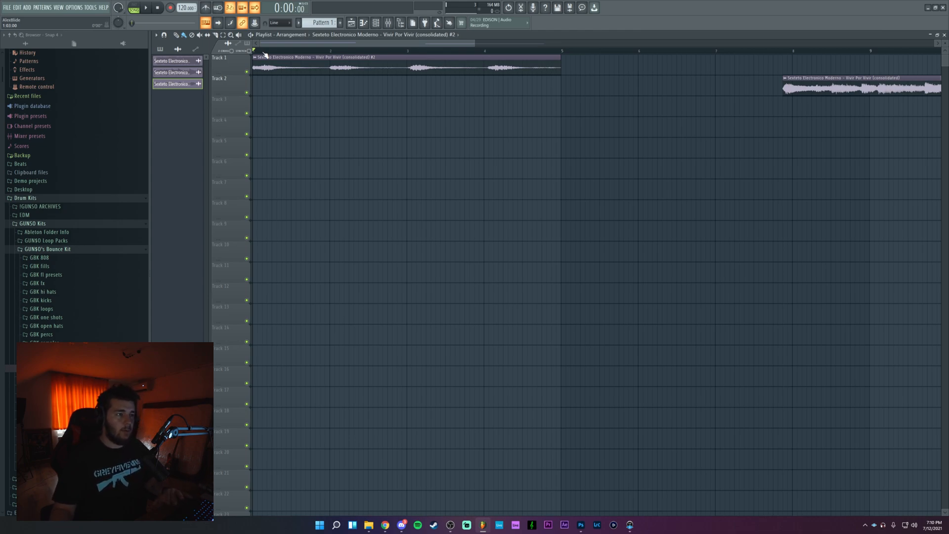
# Step: Slice the Track 1 clip into three pieces and launch KeyFinder's batch analysis window
pyautogui.click(214, 35)
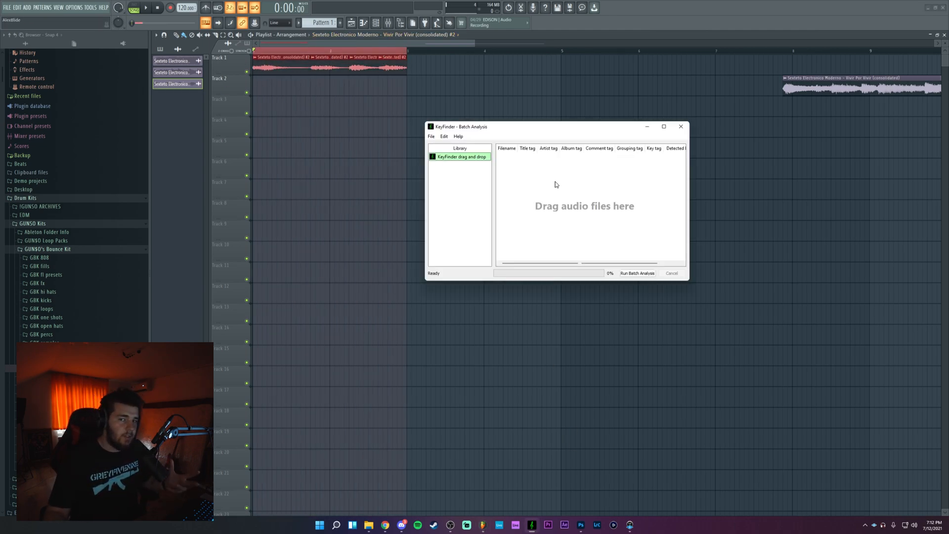
# Step: Close the empty KeyFinder batch analysis window and return to the FL Studio arrangement
pyautogui.moveTo(544, 127); pyautogui.dragTo(545, 129)
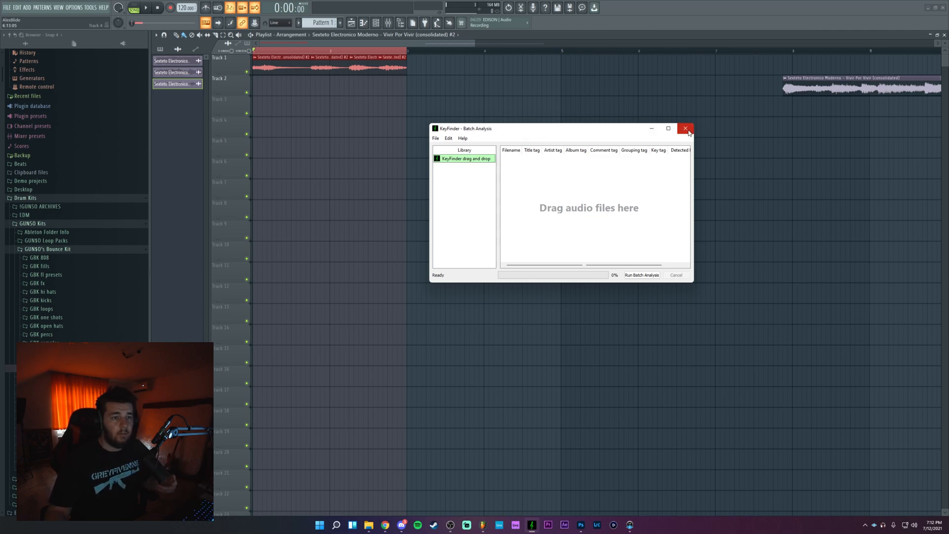
pyautogui.click(686, 128)
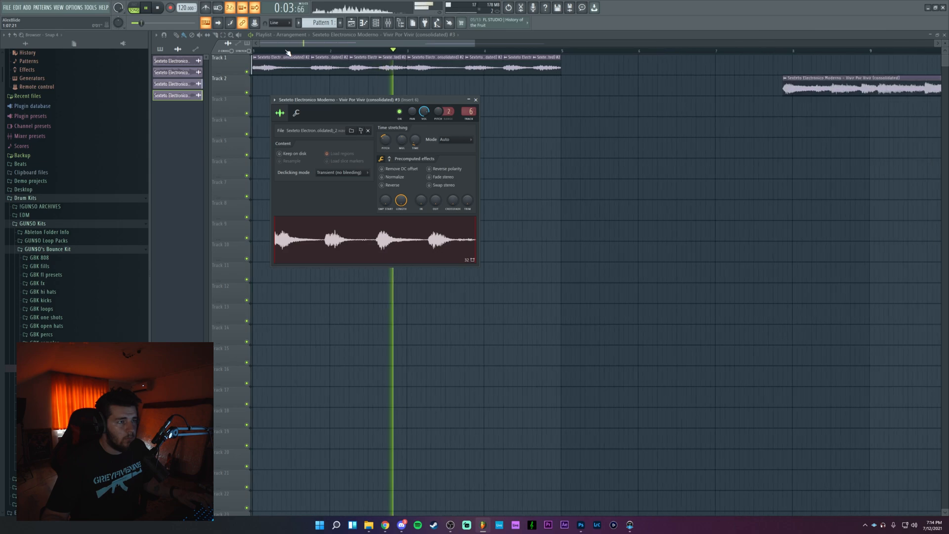
# Step: Raise the sample's pitch by +300 cents and close its channel settings
pyautogui.click(475, 98)
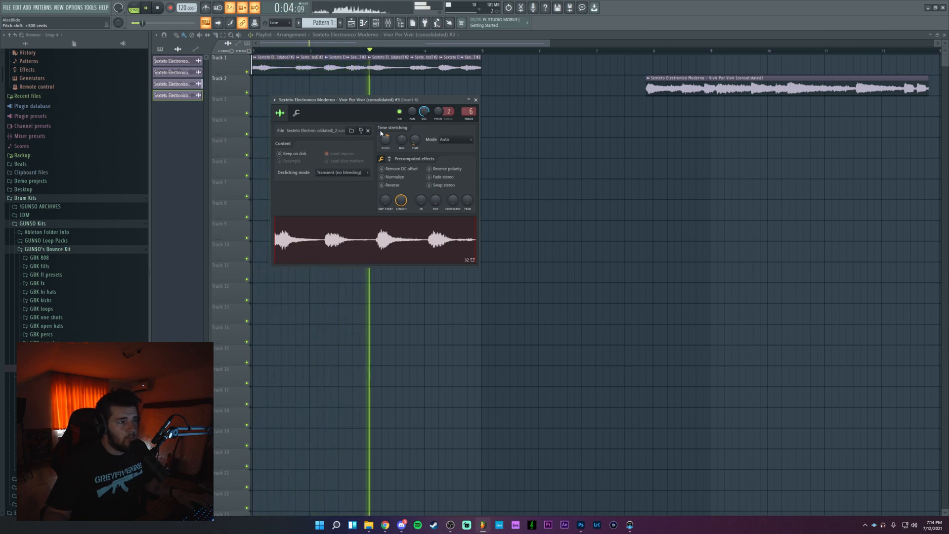
pyautogui.click(475, 99)
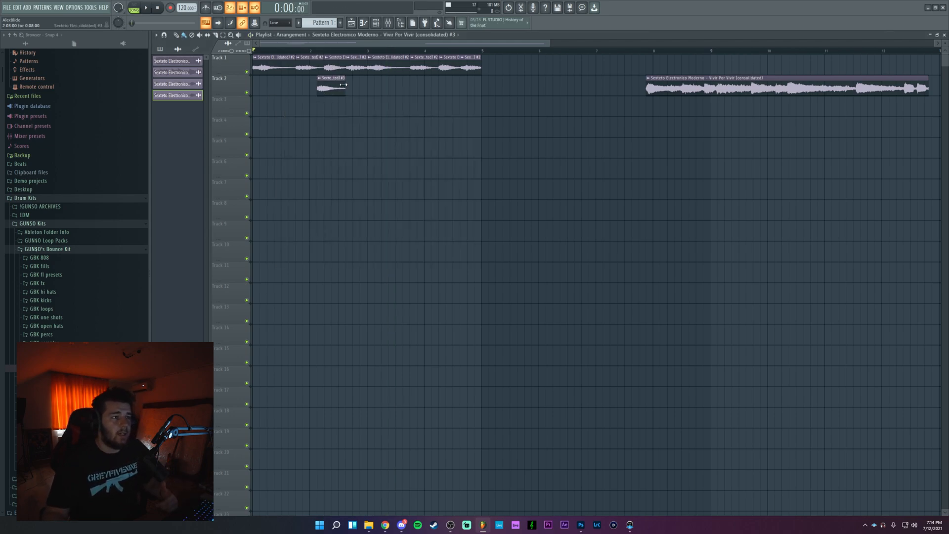
# Step: Make the short Track 2 slice its own unique sample and show its sample settings
pyautogui.rightClick(333, 87)
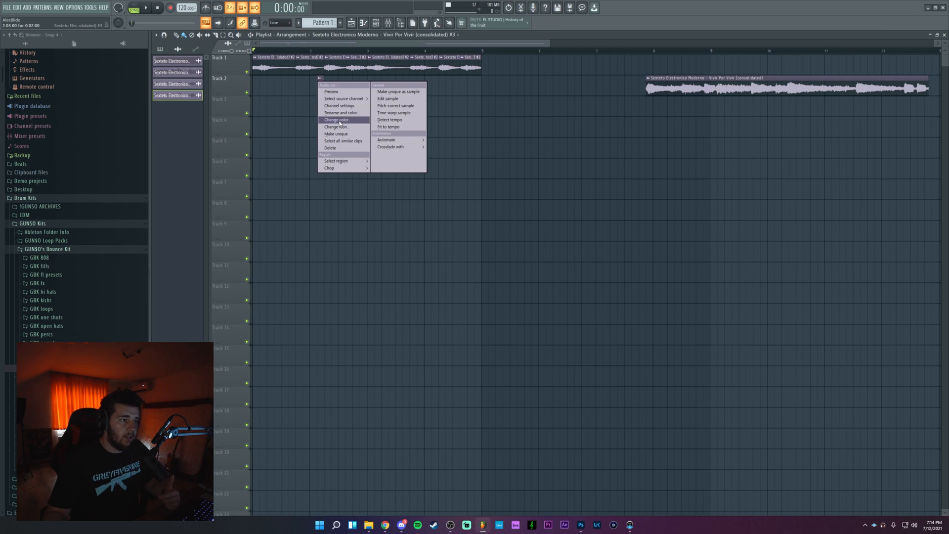
pyautogui.click(387, 98)
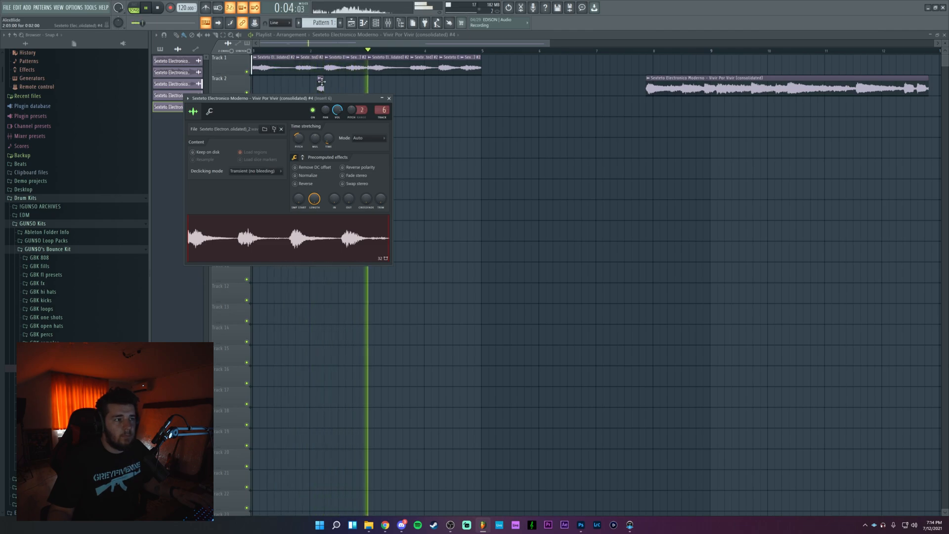
pyautogui.click(390, 98)
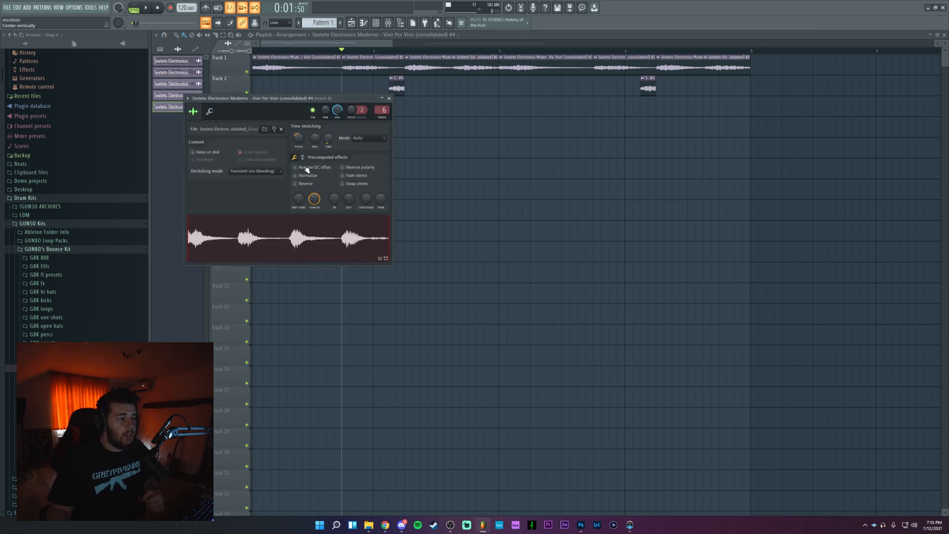
# Step: Audition the slice with Generic, Smooth and Transient (bleeding) declicking modes in turn
pyautogui.click(254, 171)
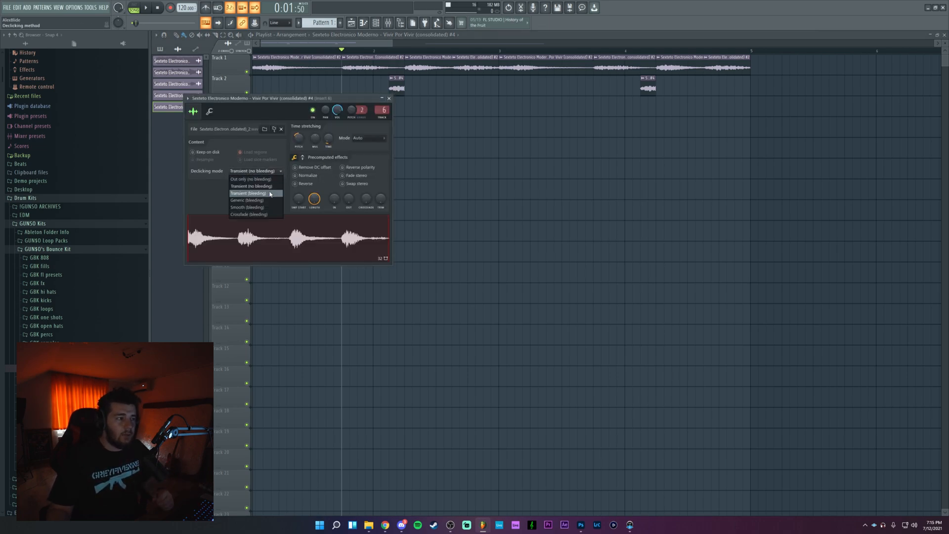
pyautogui.click(247, 201)
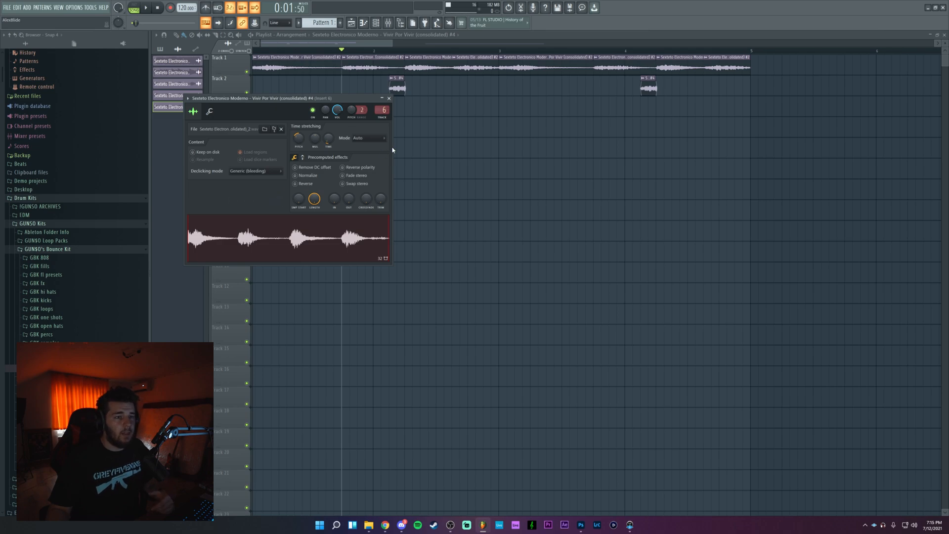
pyautogui.click(254, 170)
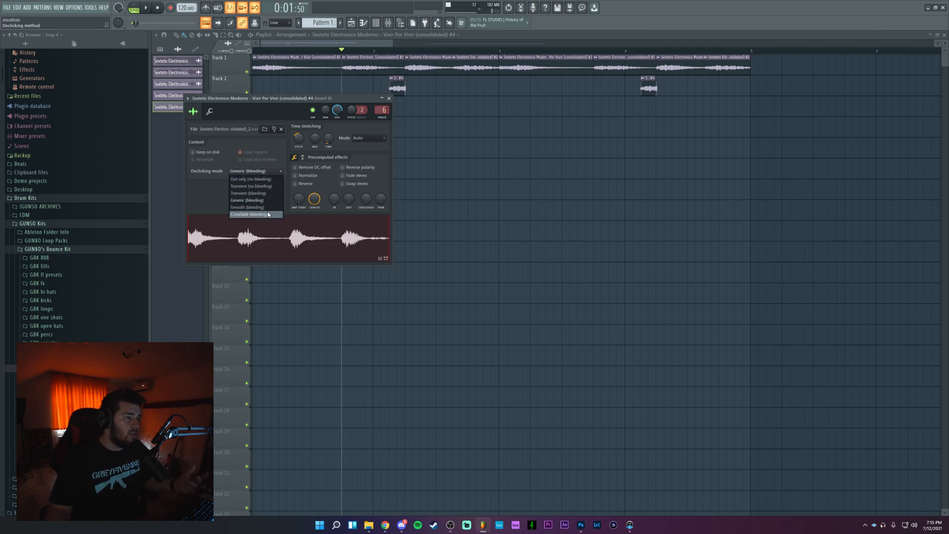
pyautogui.click(247, 206)
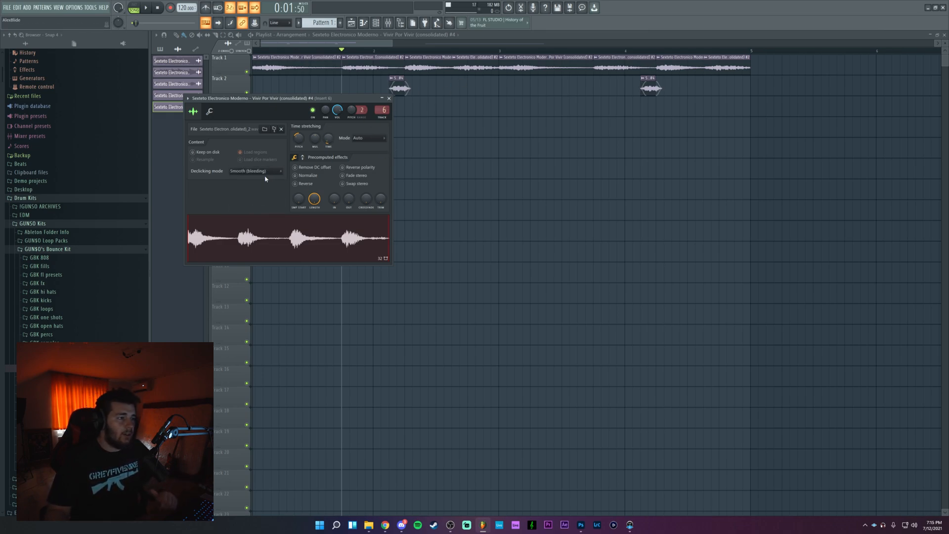
pyautogui.click(248, 170)
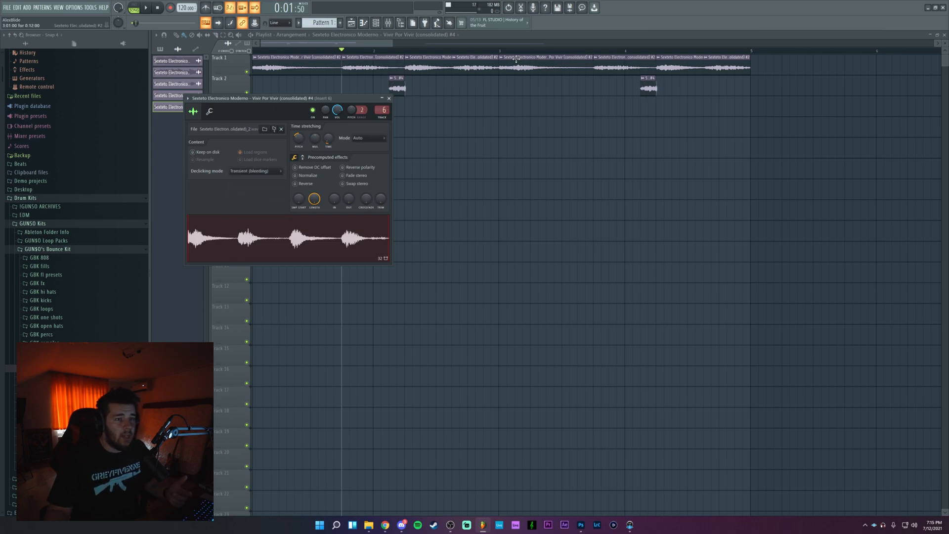
pyautogui.click(254, 171)
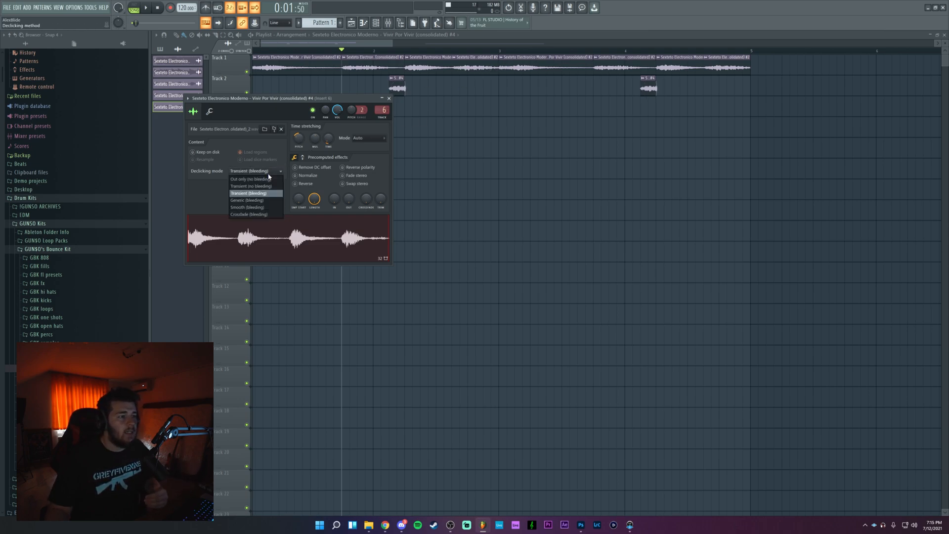
pyautogui.click(388, 98)
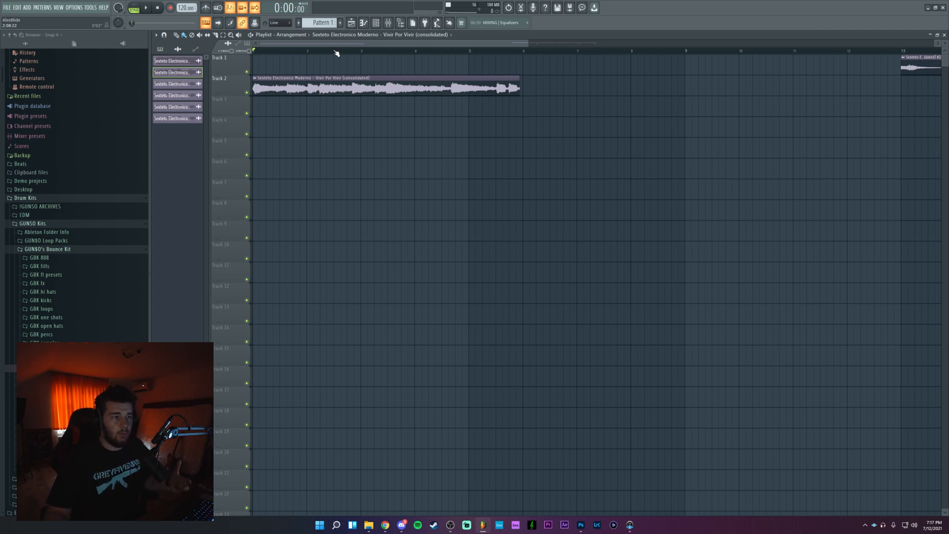
# Step: Stretch the full Vivir Por Vivir sample to a 4-bar length in its channel settings
pyautogui.click(146, 7)
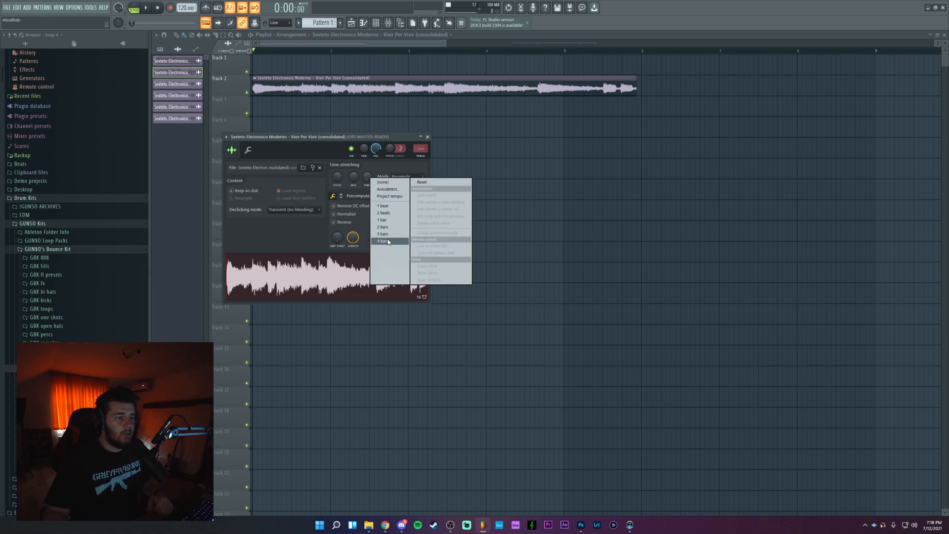
pyautogui.click(382, 241)
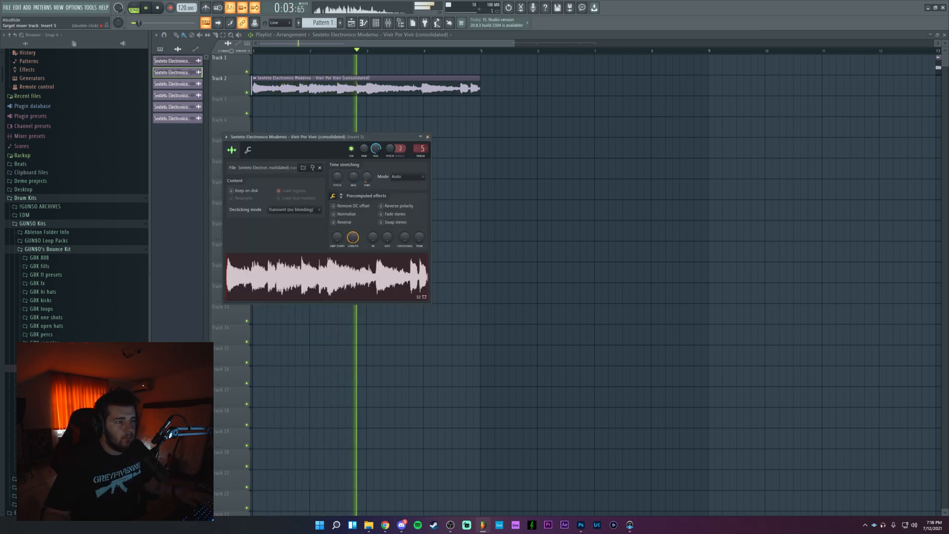
pyautogui.click(164, 34)
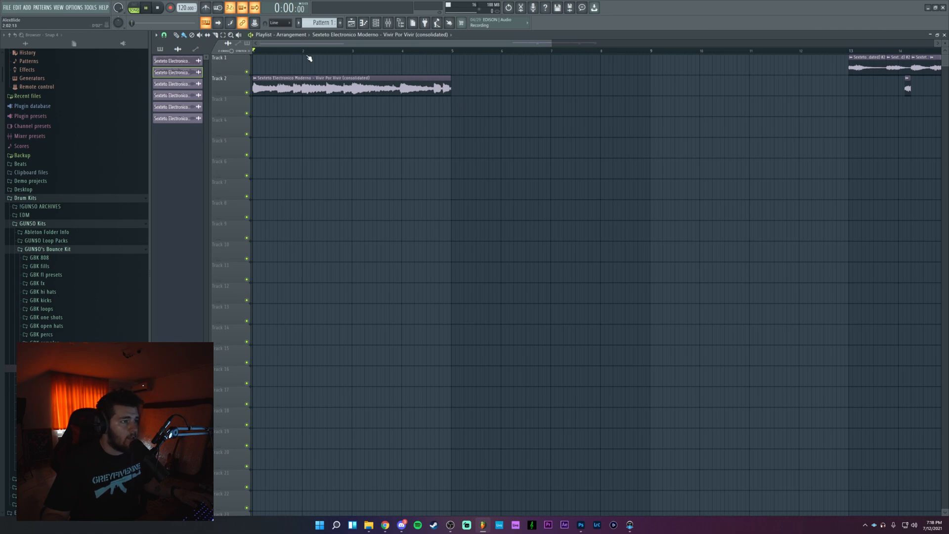
# Step: Place Pattern 2 drum clips on Track 3 and show the Mixer insert's effect plugin list
pyautogui.click(302, 51)
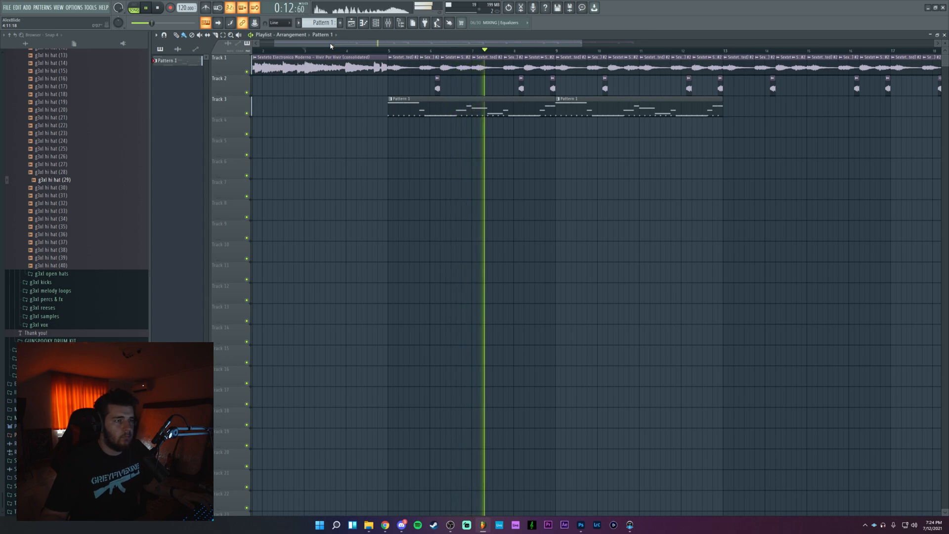
pyautogui.click(304, 50)
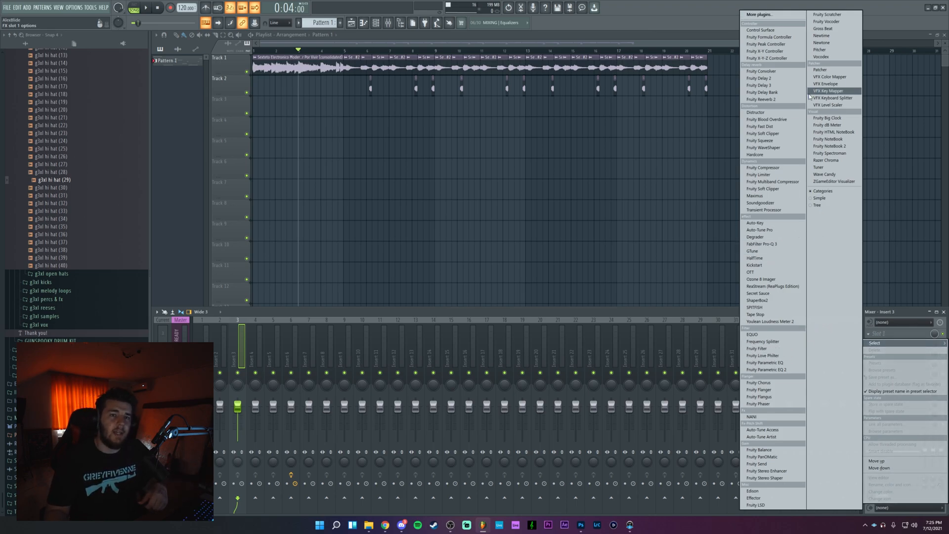
# Step: Load NewTime on the insert, warp the sample phrase and drop the result onto Track 4
pyautogui.click(822, 35)
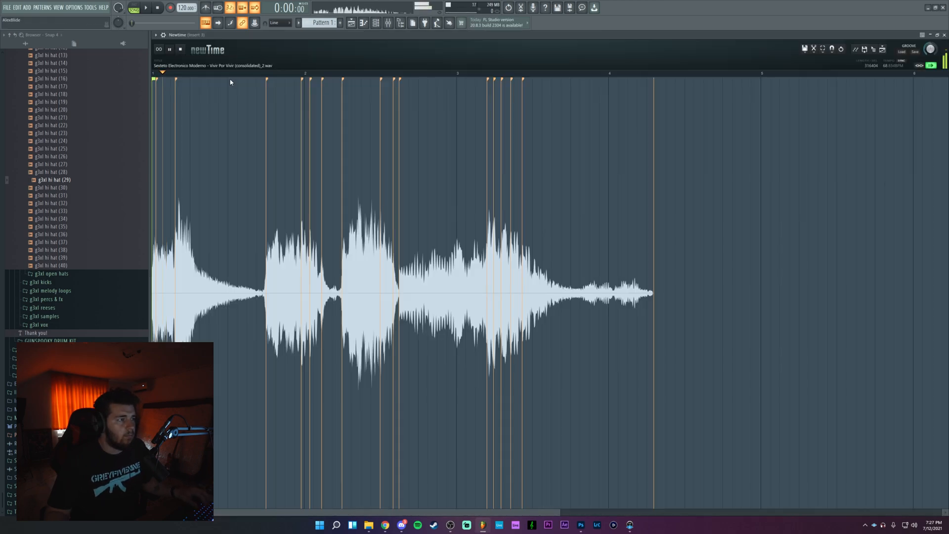
pyautogui.click(314, 72)
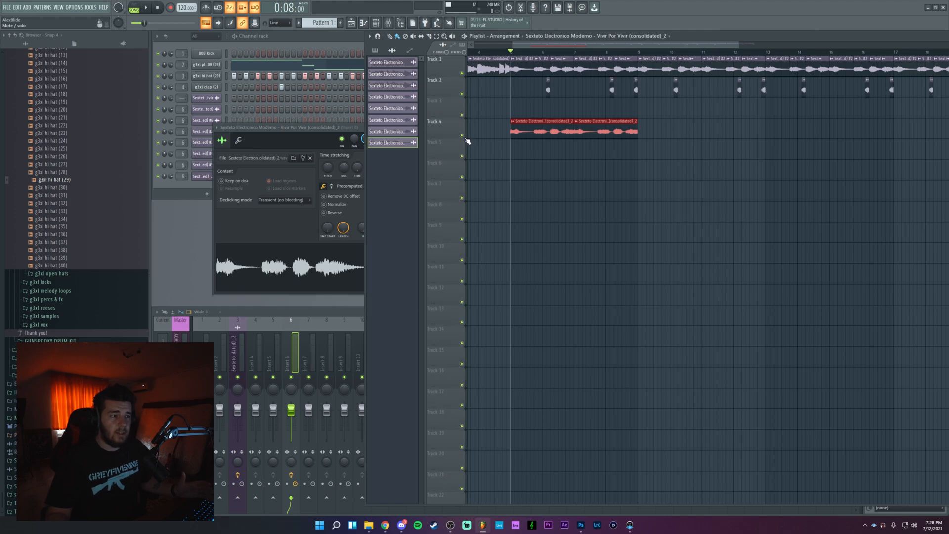
# Step: Reopen the consolidated_2 Vivir Por Vivir sample in NewTime's warp editor
pyautogui.click(310, 158)
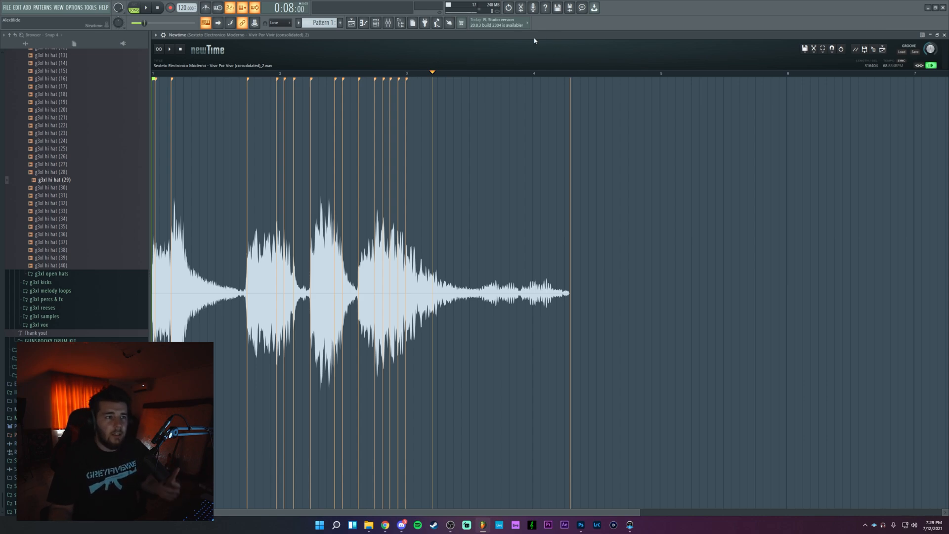
pyautogui.moveTo(781, 101)
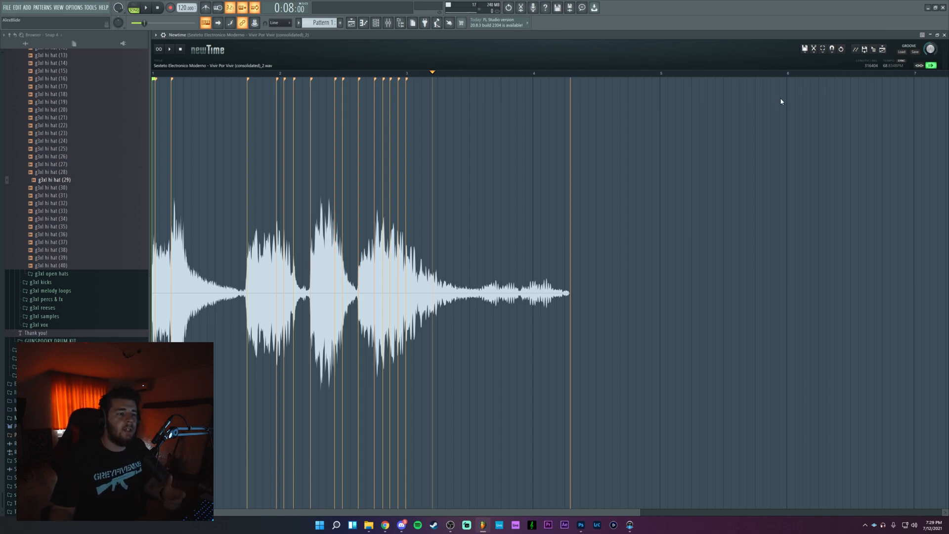
pyautogui.moveTo(772, 108)
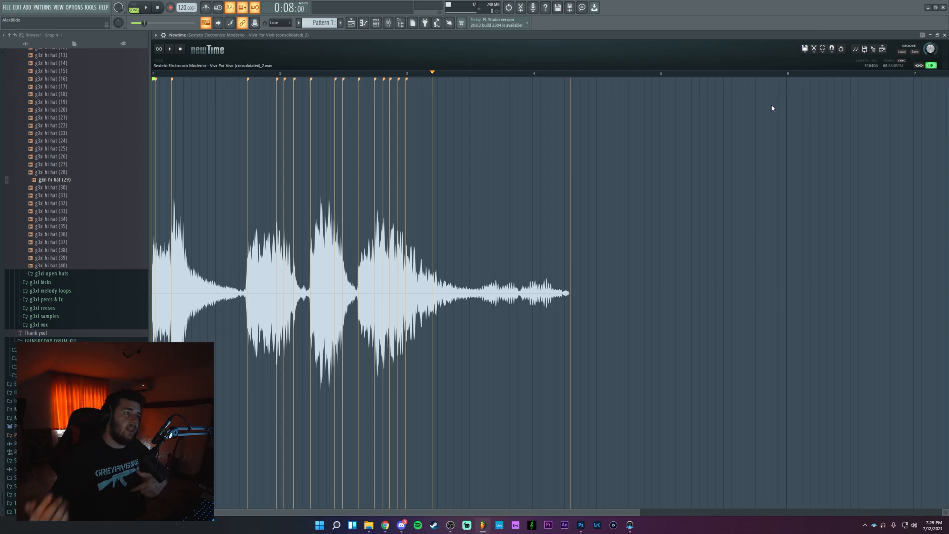